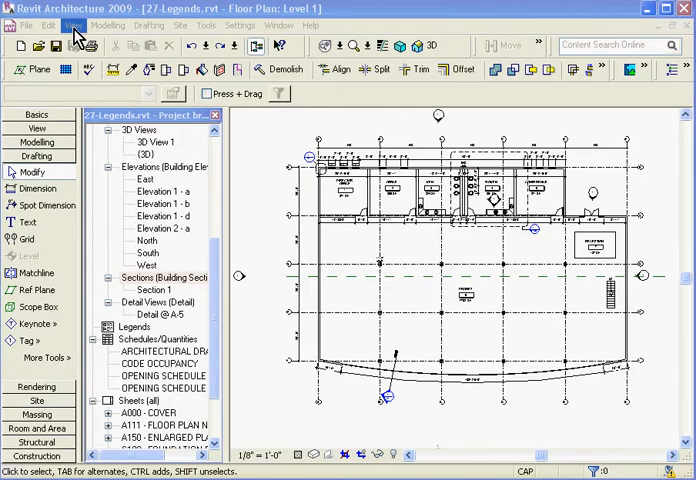
# - Create a new legend view named GENERAL NOTES at 1/4" = 1'-0" scale
pyautogui.click(72, 25)
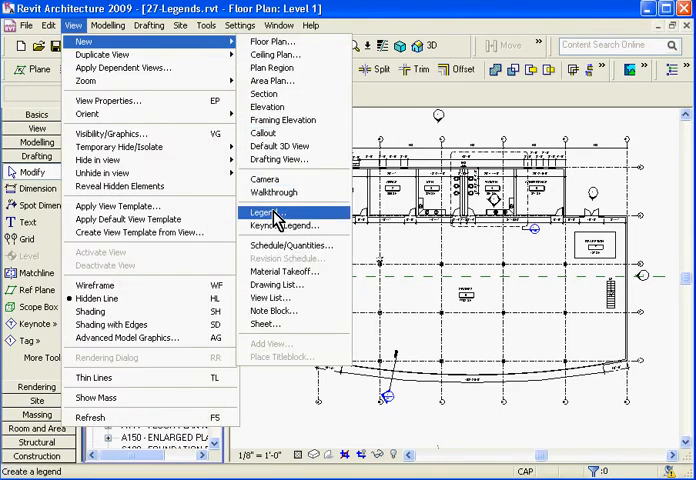
pyautogui.click(262, 212)
pyautogui.write('GENERAL')
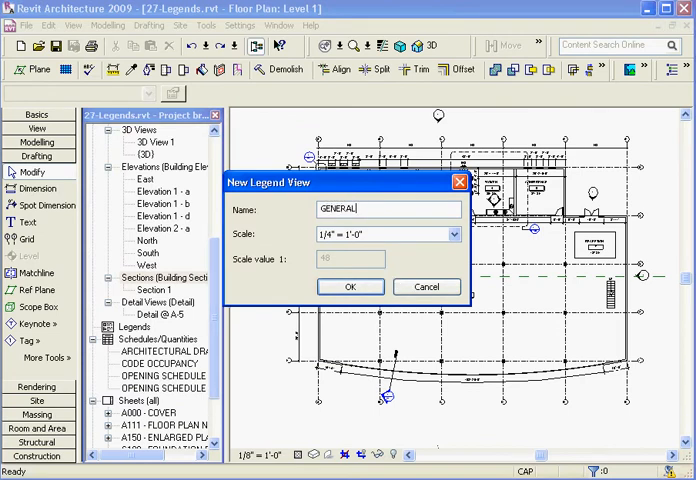
pyautogui.write('NOTES')
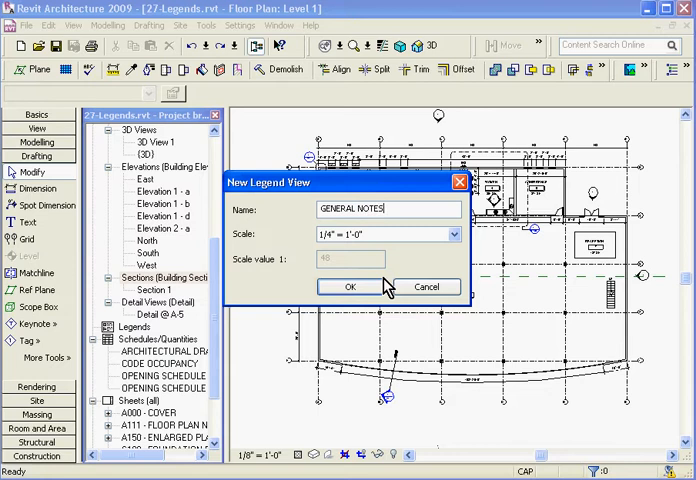
pyautogui.click(349, 287)
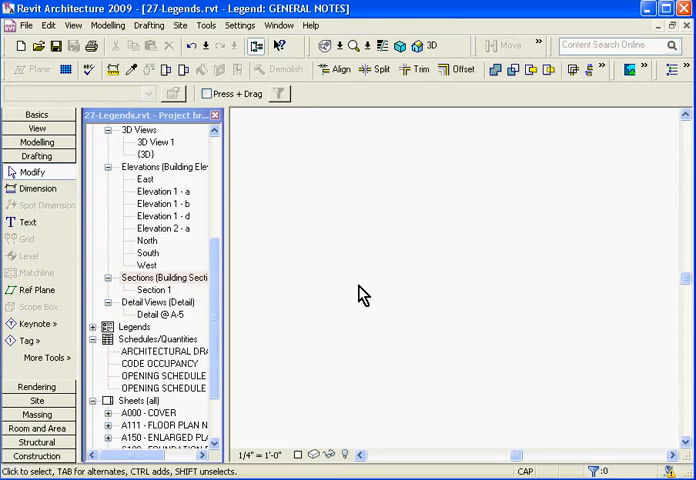
# - Expand the Legends group in the Project Browser to reveal GENERAL NOTES
pyautogui.click(165, 277)
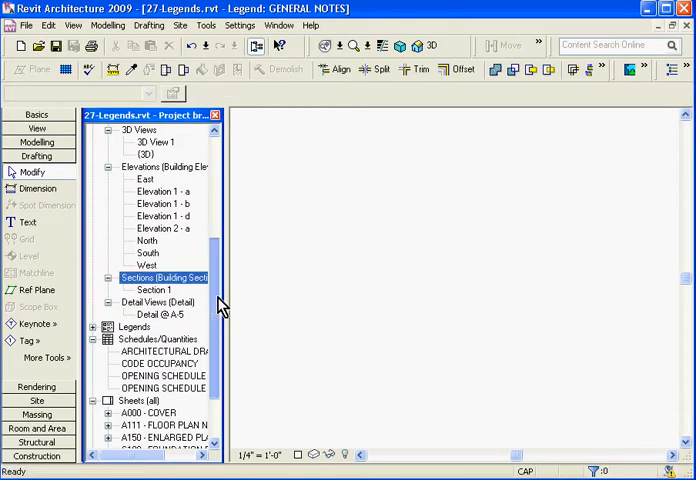
pyautogui.scroll(-3)
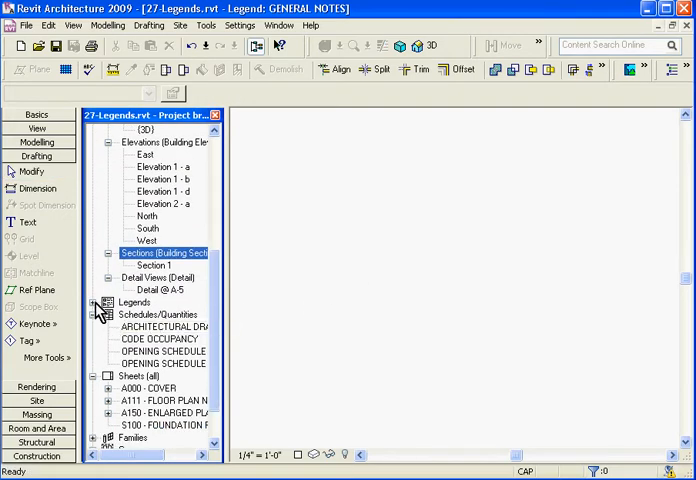
pyautogui.click(96, 302)
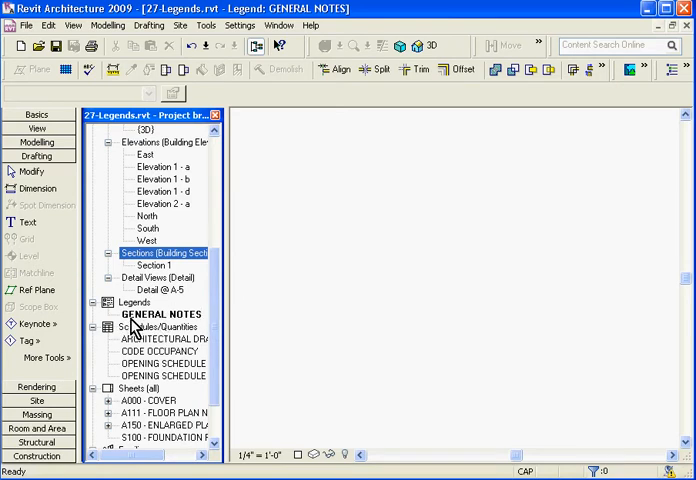
pyautogui.moveTo(123, 335)
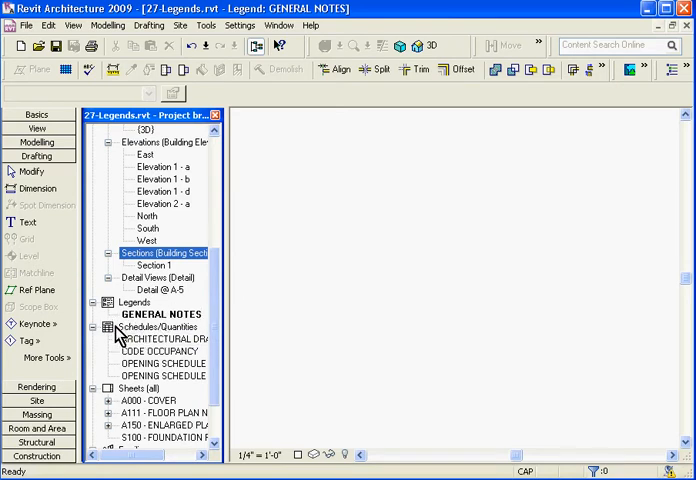
pyautogui.click(38, 113)
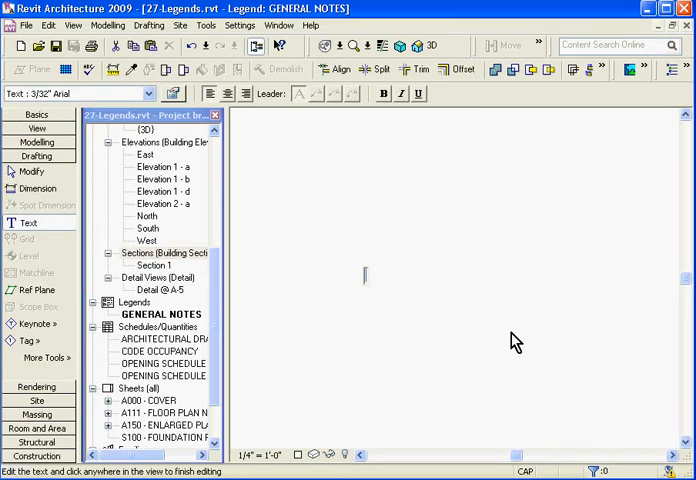
# - Write the GENERAL NOTES heading and draw a detail line beneath it
pyautogui.write('GENERAL NOTES')
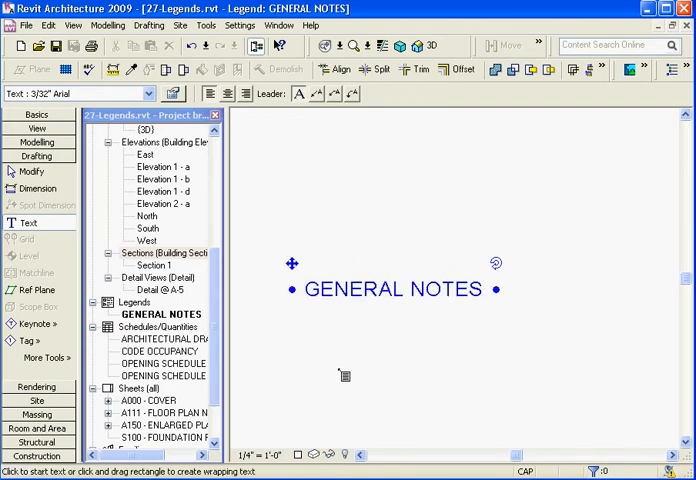
pyautogui.click(44, 357)
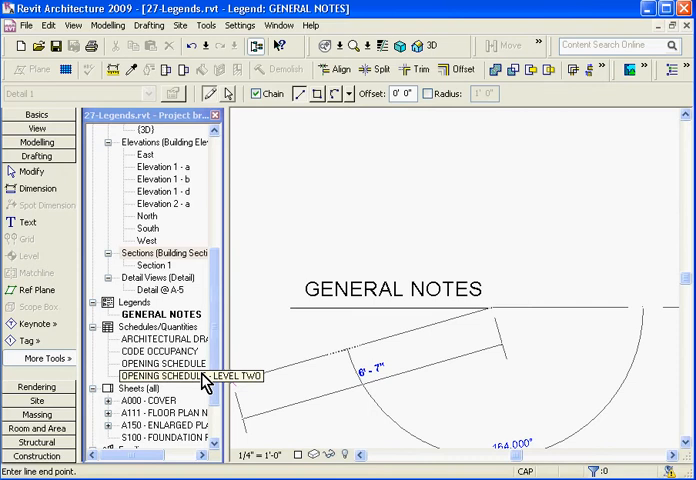
pyautogui.click(28, 222)
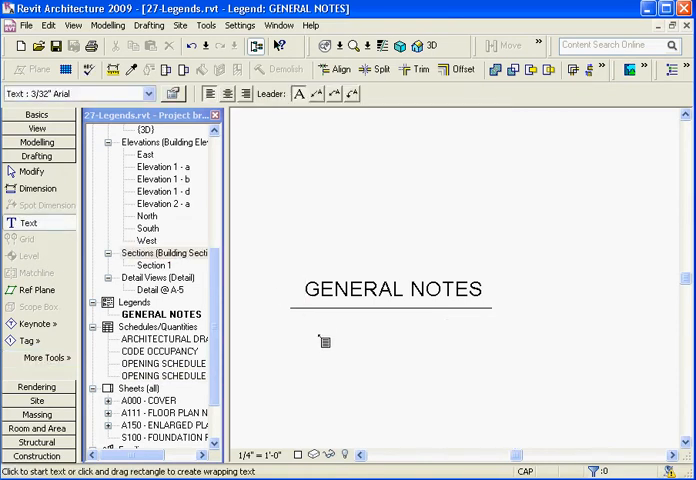
pyautogui.click(322, 342)
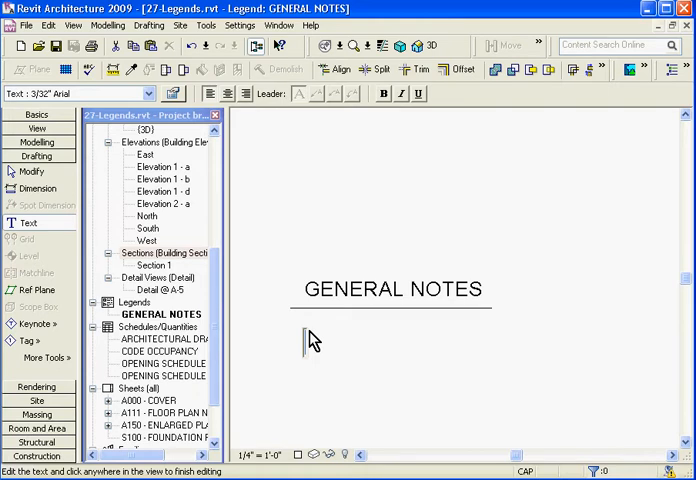
# - Type the notes '01 - GENERAL NOTE' and '02 - GENERAL NOTE' below the title
pyautogui.write('01 -')
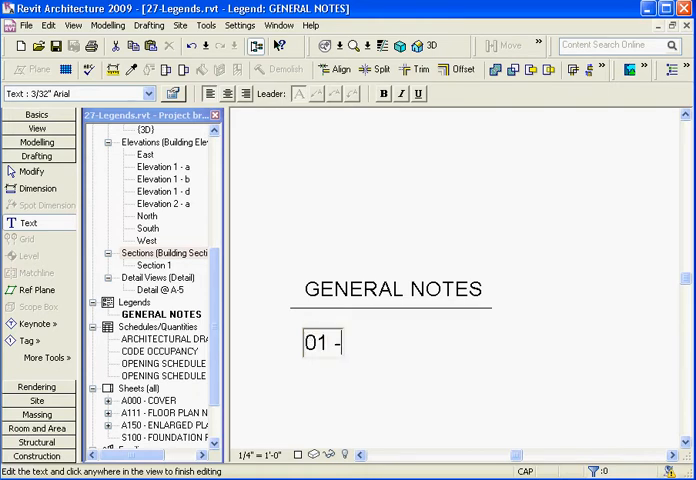
pyautogui.write('GER')
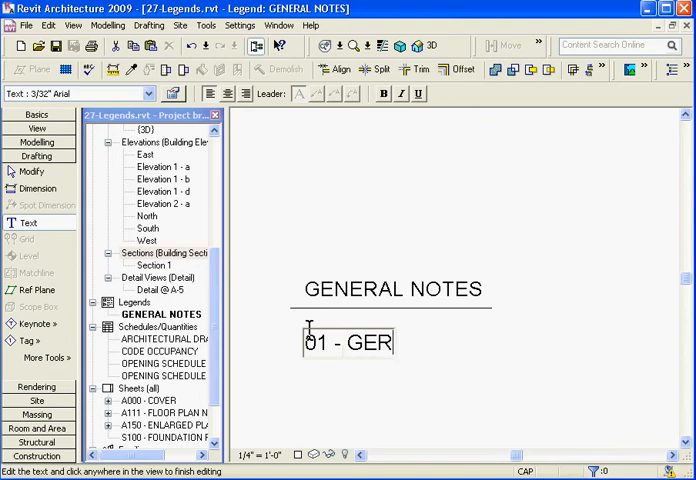
pyautogui.write('NERAL NOTE')
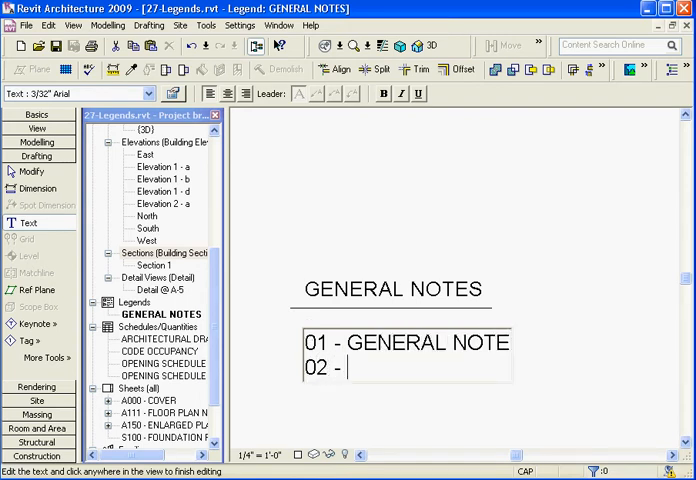
pyautogui.write('GENERAL NOTE')
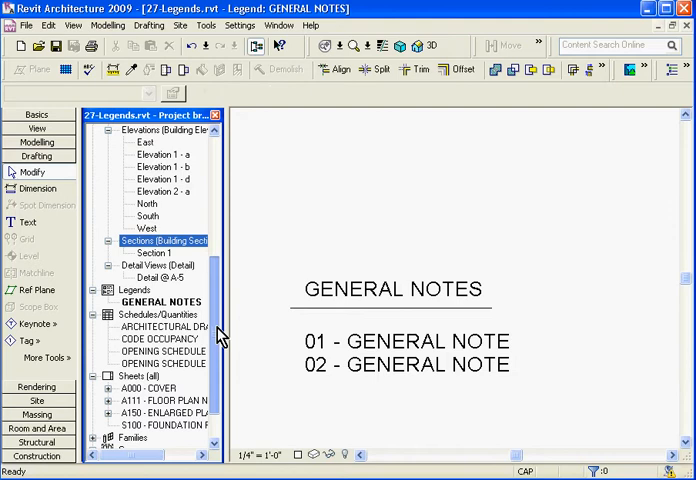
pyautogui.scroll(-3)
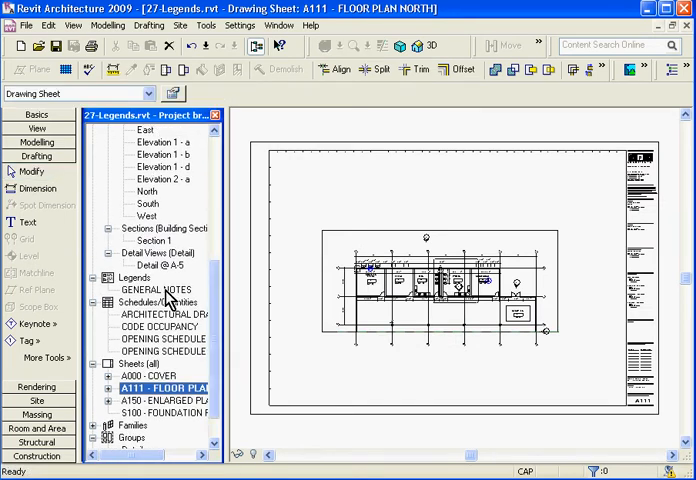
# - Drag the GENERAL NOTES legend onto sheet A111 beside the title block
pyautogui.click(157, 289)
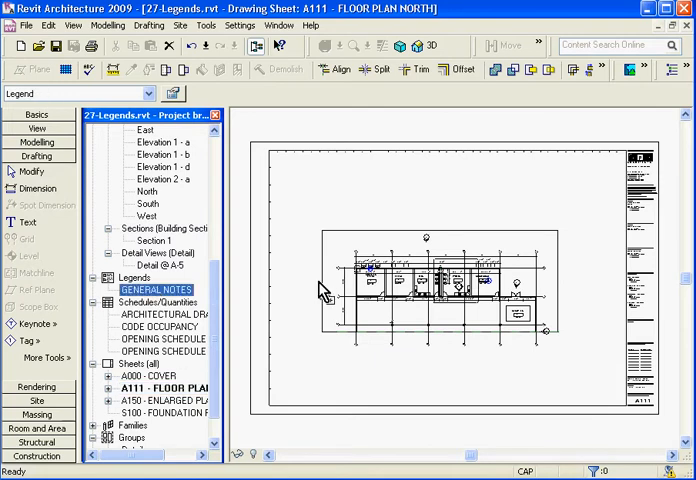
pyautogui.moveTo(602, 189)
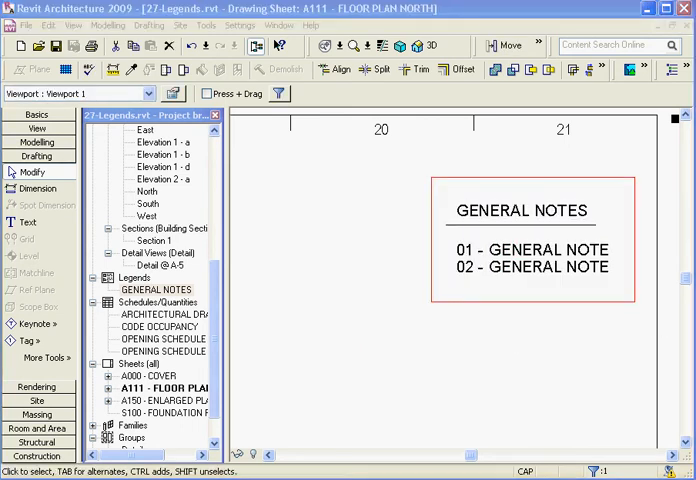
pyautogui.moveTo(495, 178)
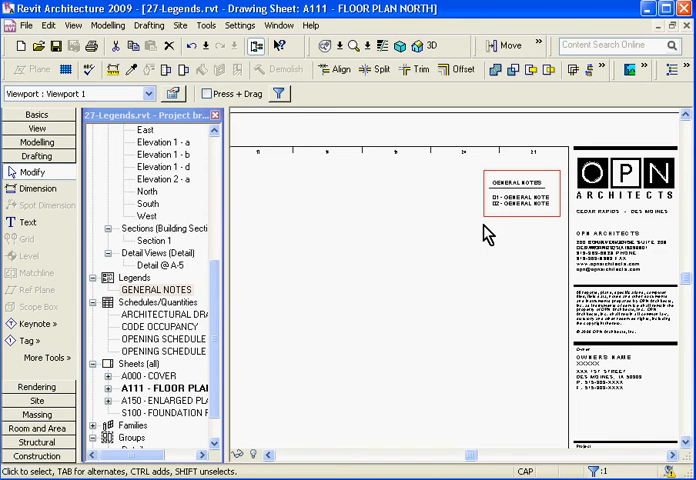
pyautogui.moveTo(408, 216)
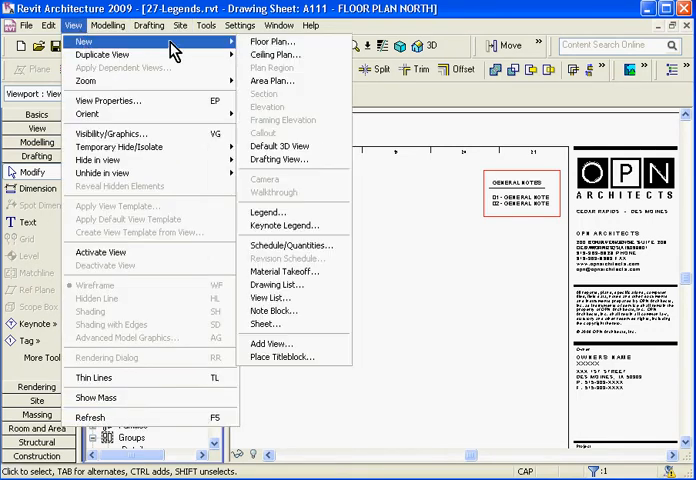
# - Start a second legend view and name it WINDOW ELEVATIONS
pyautogui.click(268, 212)
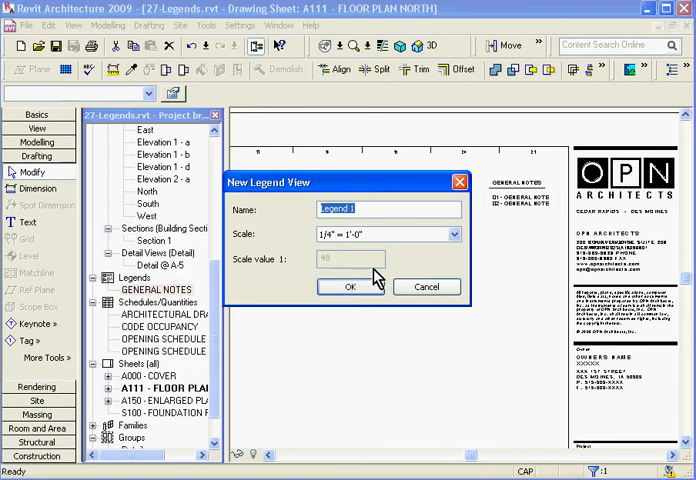
pyautogui.write('WINDO')
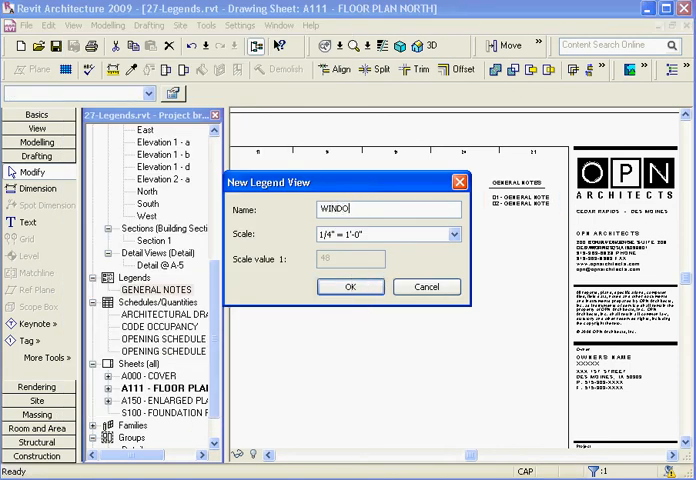
pyautogui.write('W ELEVATIONS')
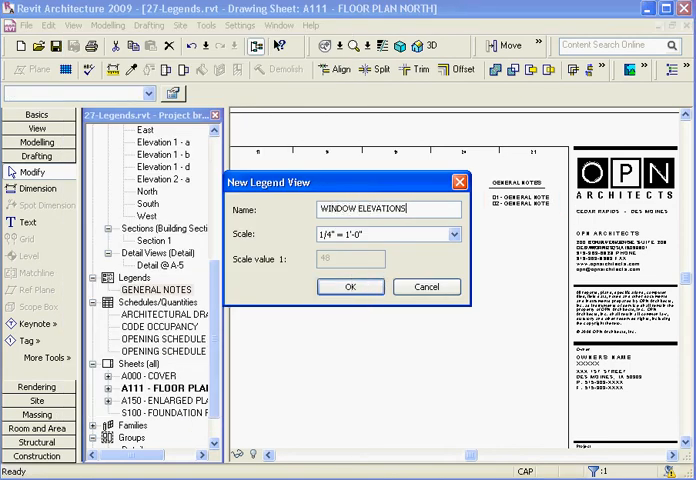
# - Confirm the WINDOW ELEVATIONS legend, then expand Families down to the Windows category
pyautogui.click(350, 287)
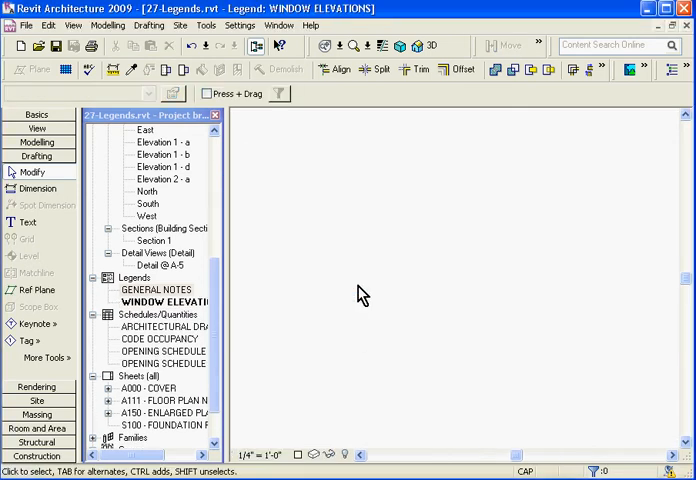
pyautogui.moveTo(222, 337)
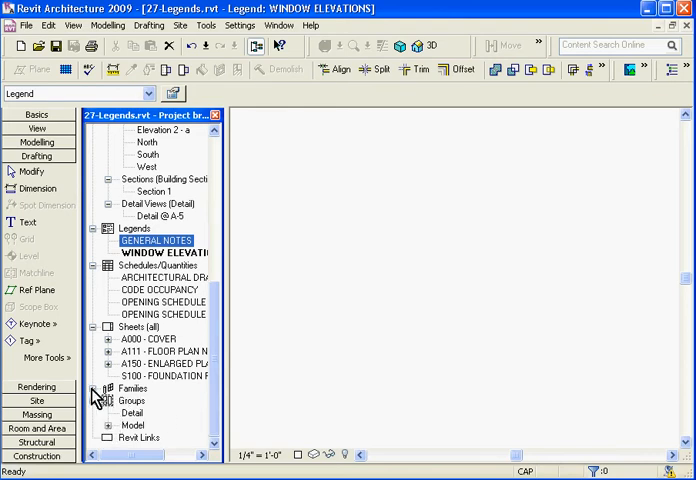
pyautogui.click(94, 388)
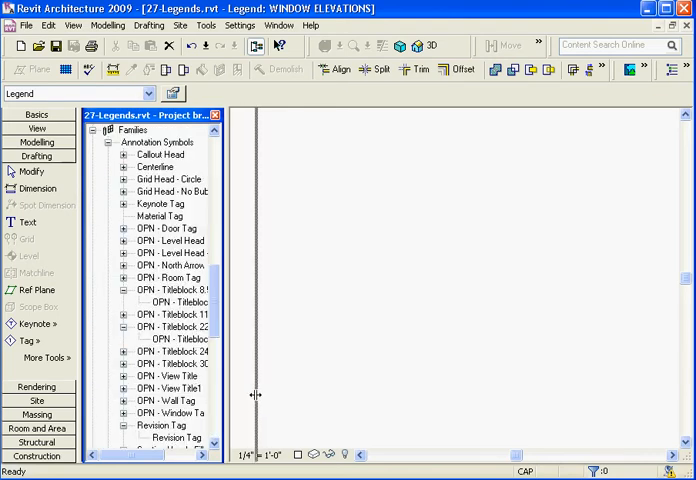
pyautogui.scroll(3)
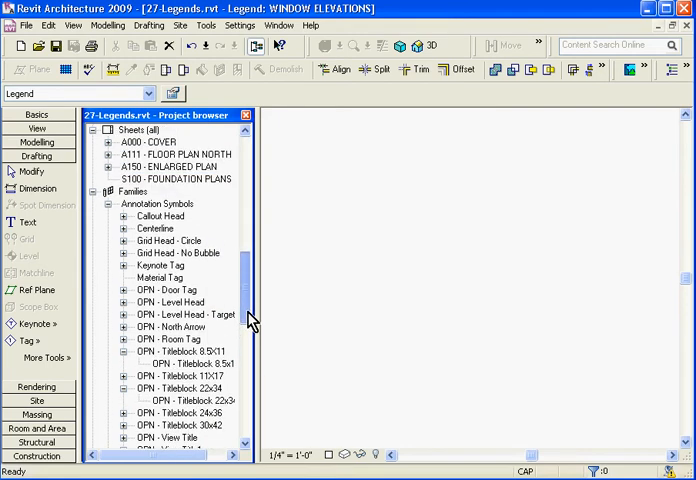
pyautogui.scroll(-3)
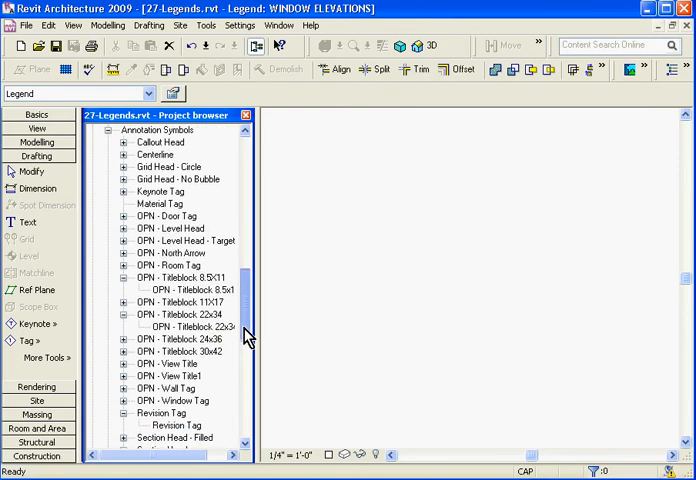
pyautogui.scroll(-3)
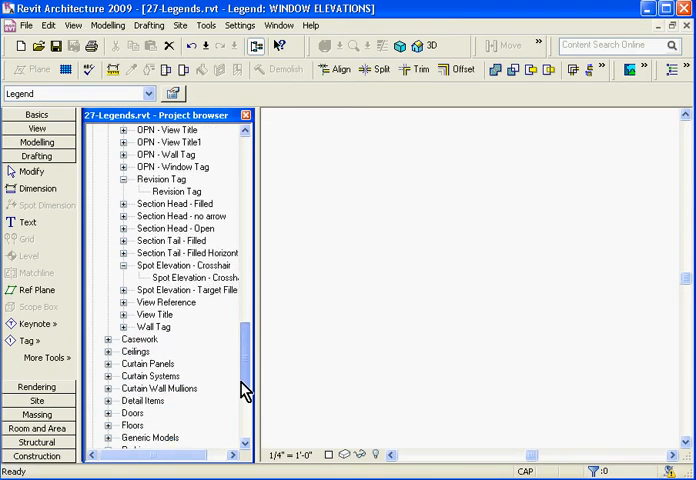
pyautogui.scroll(-3)
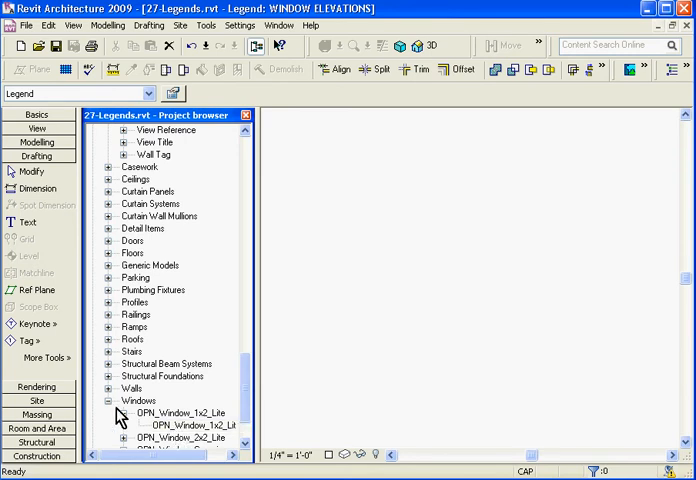
# - Place OPN_Window_1x2_Lite and OPN_Window_2x2_Lite components side by side in the legend
pyautogui.doubleClick(196, 425)
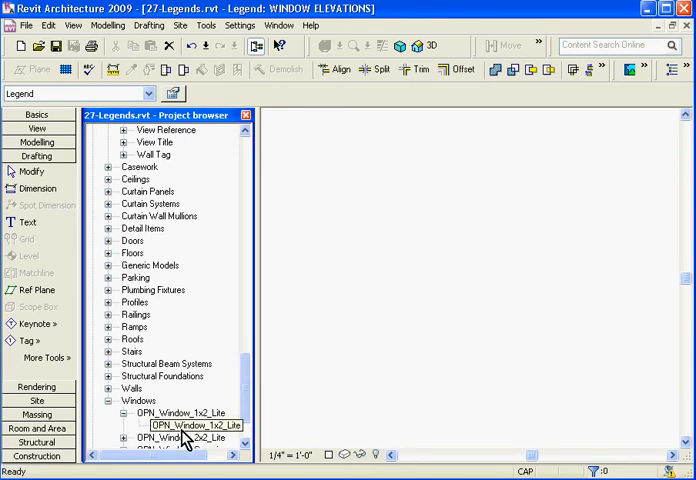
pyautogui.click(190, 425)
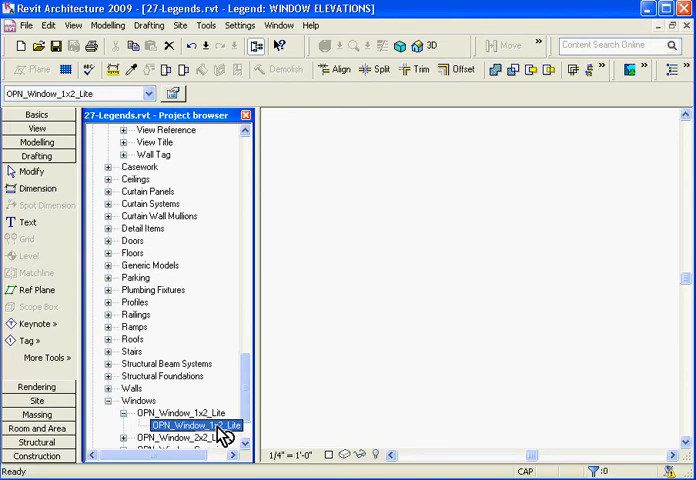
pyautogui.moveTo(356, 286)
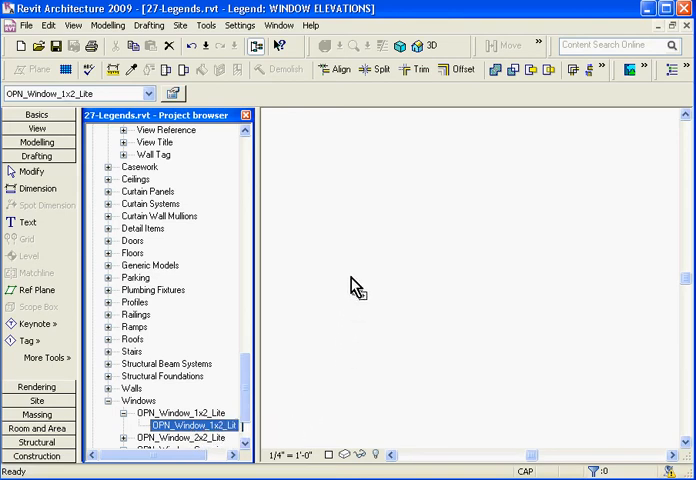
pyautogui.moveTo(393, 210)
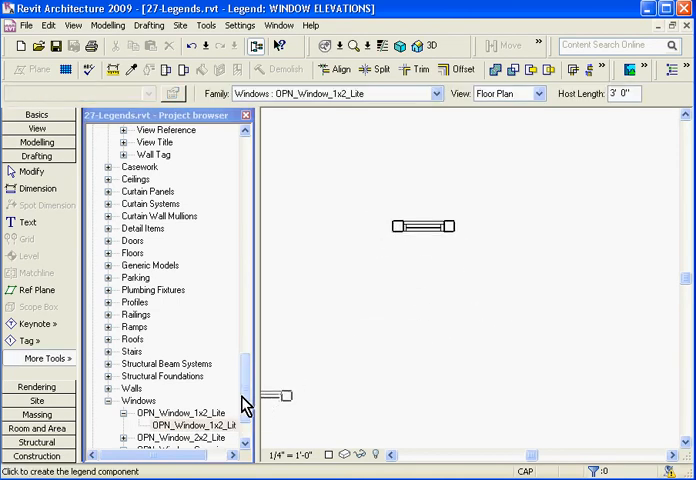
pyautogui.click(190, 424)
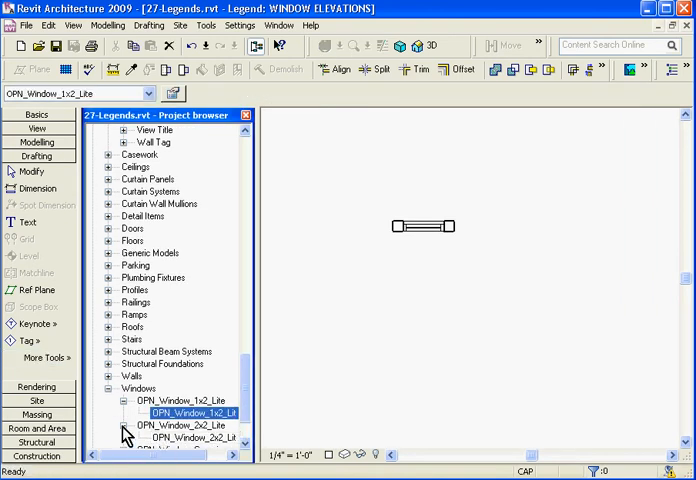
pyautogui.click(190, 437)
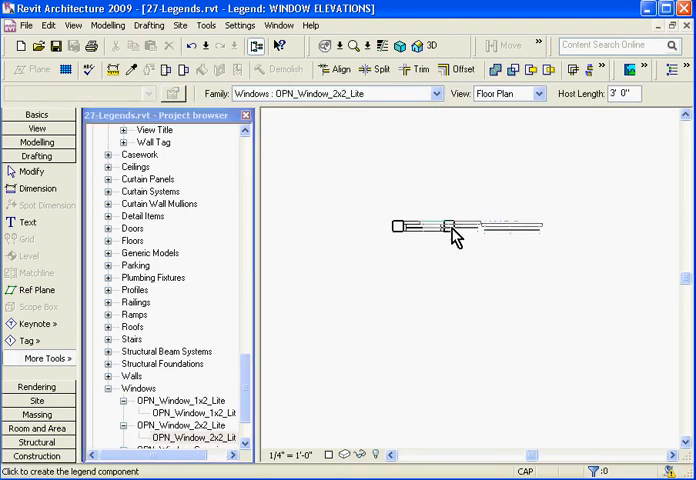
pyautogui.click(450, 227)
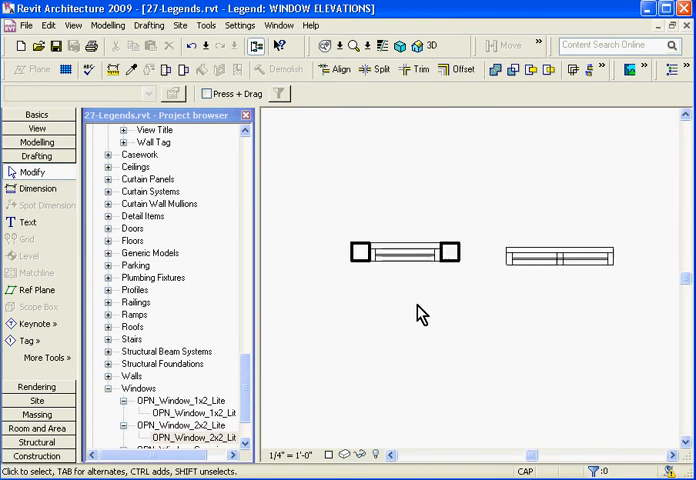
# - Switch both window components to Elevation: Front and align the second with the first
pyautogui.click(405, 252)
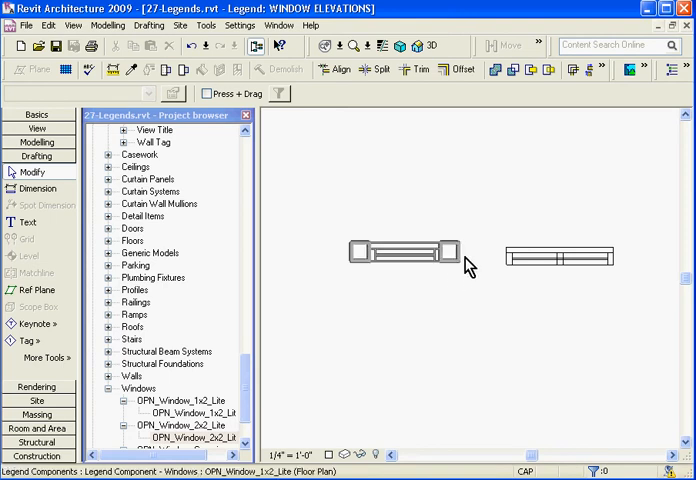
pyautogui.click(400, 252)
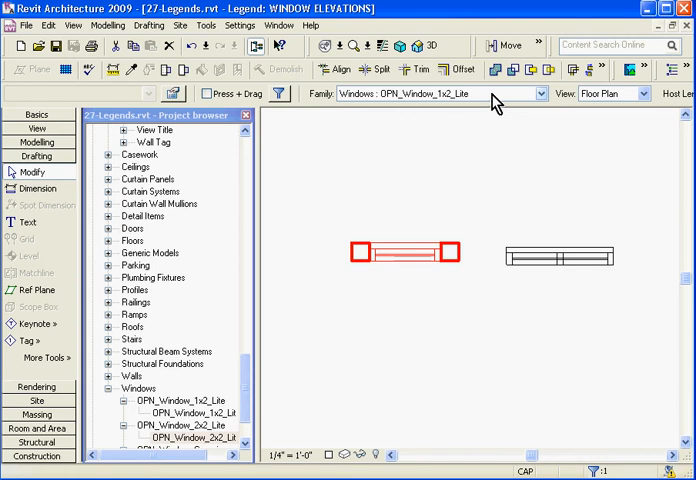
pyautogui.moveTo(632, 110)
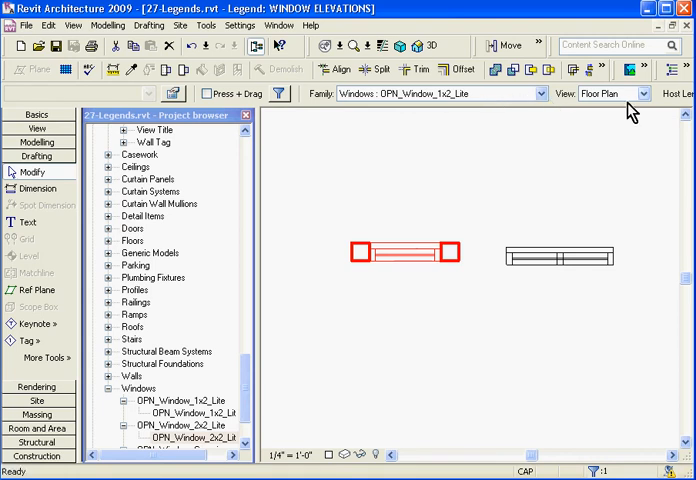
pyautogui.click(642, 93)
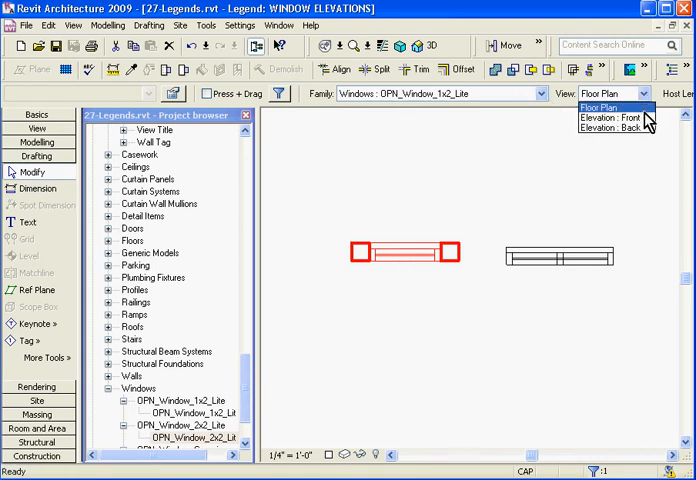
pyautogui.click(610, 117)
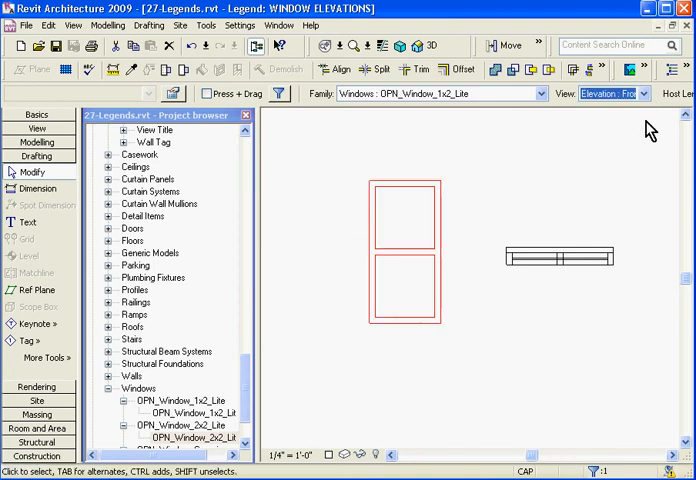
pyautogui.moveTo(525, 224)
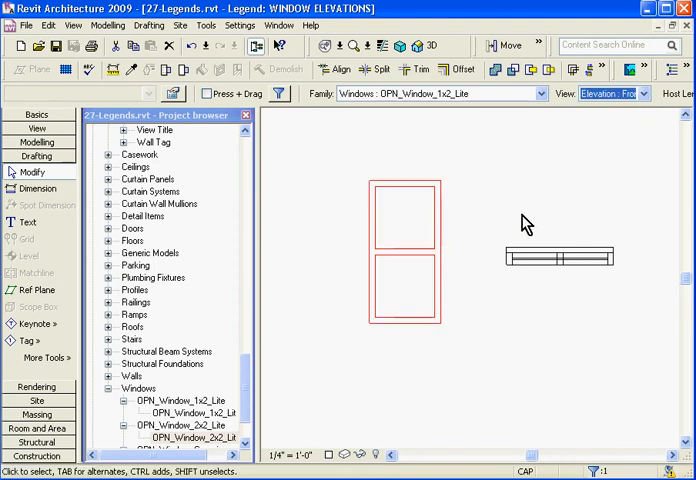
pyautogui.click(645, 93)
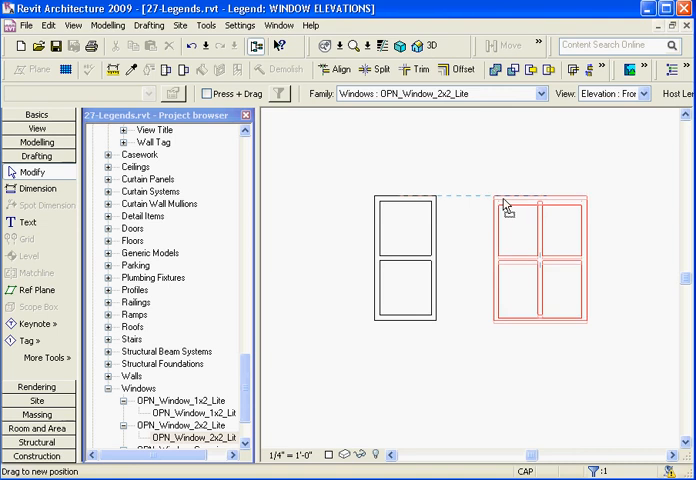
pyautogui.click(14, 222)
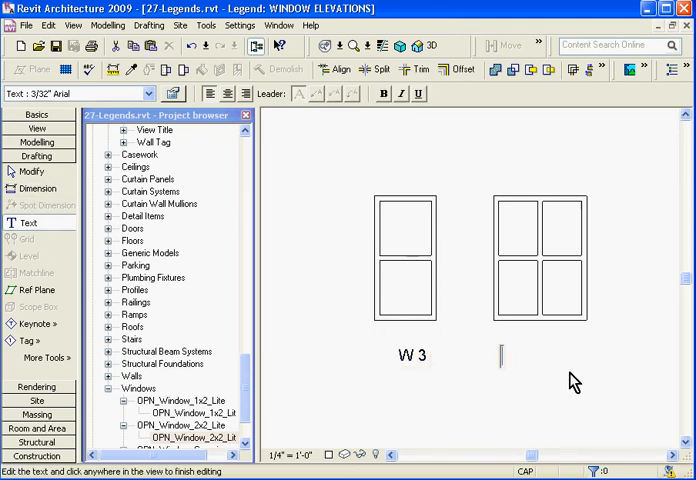
# - Label the four-pane window 'W 4' beneath it
pyautogui.write('W 4')
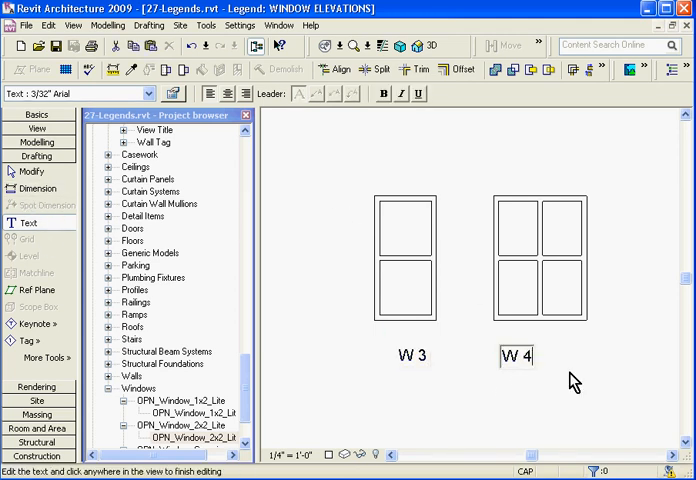
pyautogui.click(516, 355)
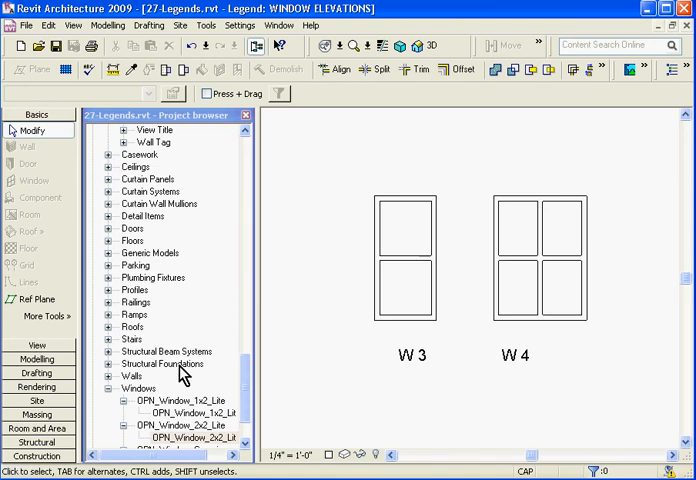
pyautogui.click(37, 155)
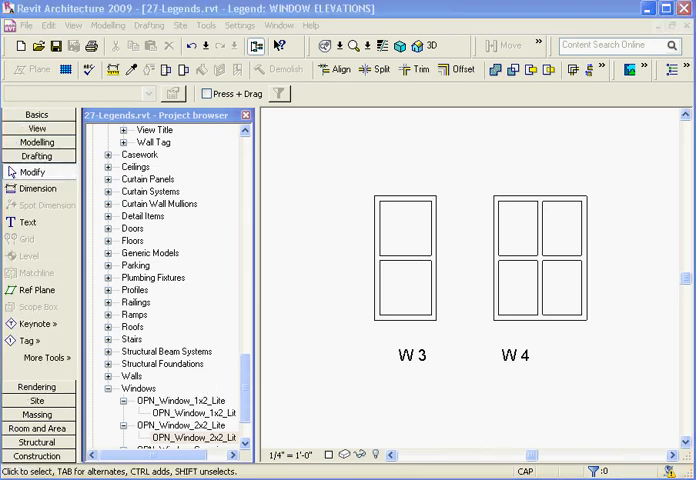
# - Start the Dimension tool from the Drafting tab to measure the W 3 window
pyautogui.click(33, 188)
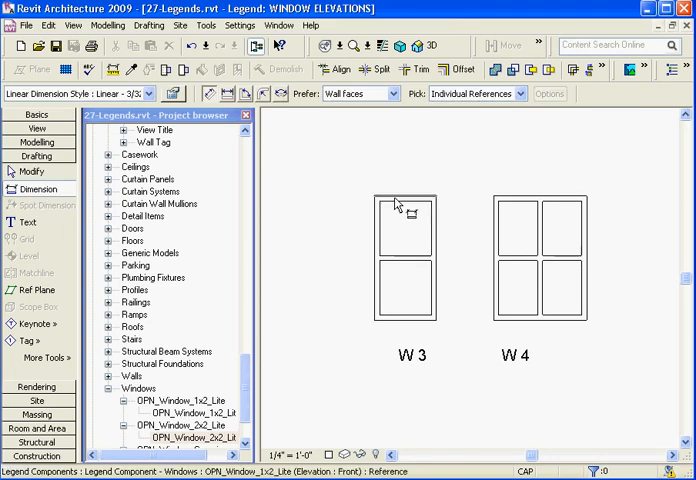